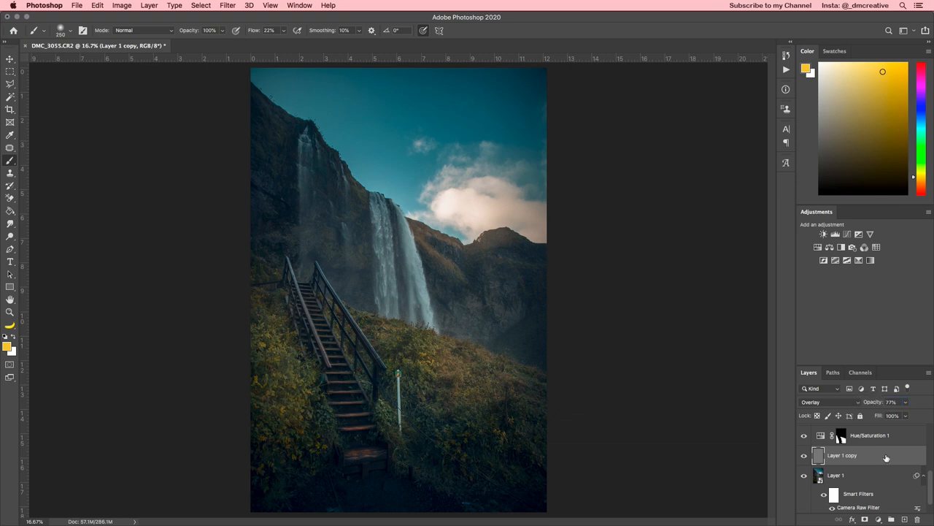
{"action": "mouse_move", "coordinate": [900, 464]}
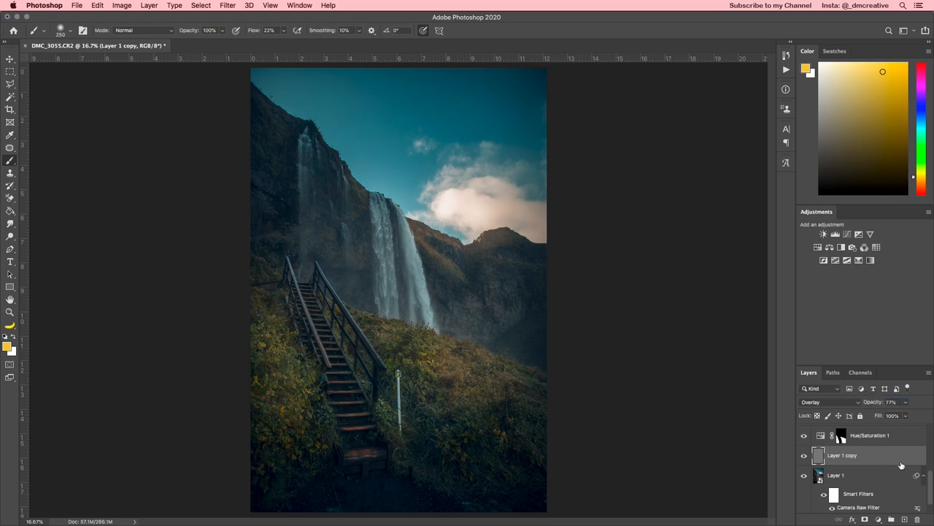